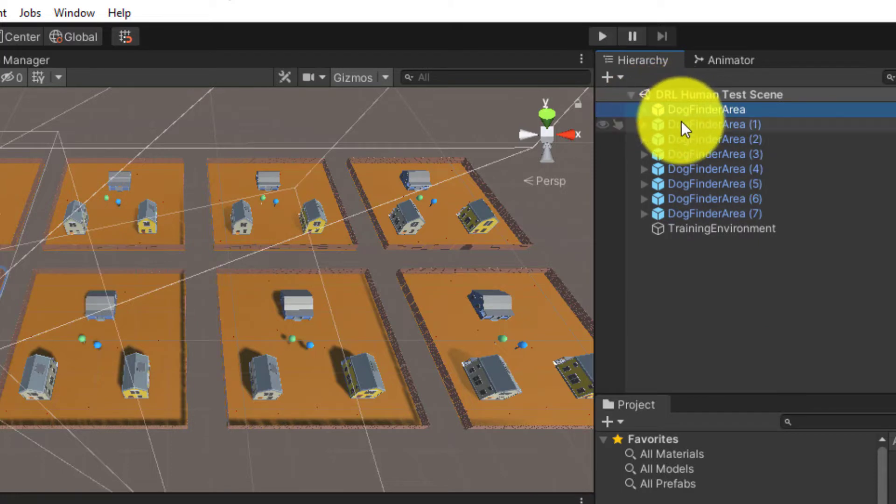
Inspect the DogFinderArea copies and duplicate a Building_House inside the Houses group
{"action": "left_click", "coordinate": [709, 124]}
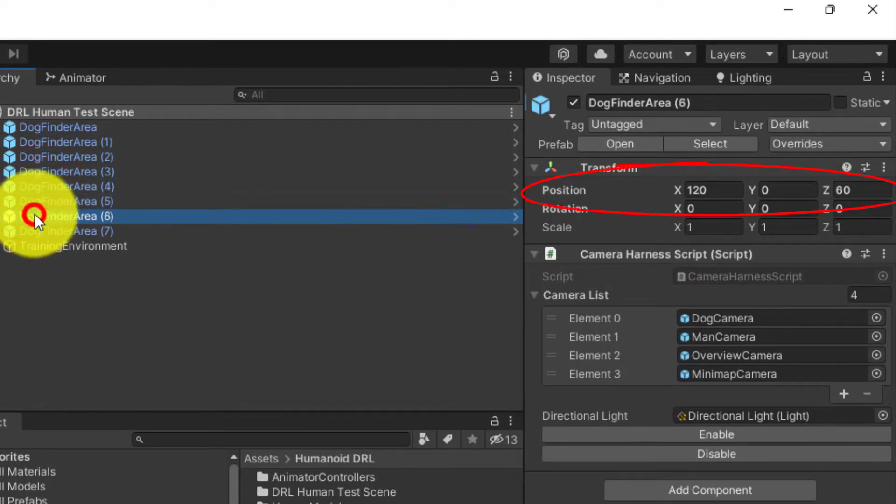
{"action": "left_click", "coordinate": [75, 230]}
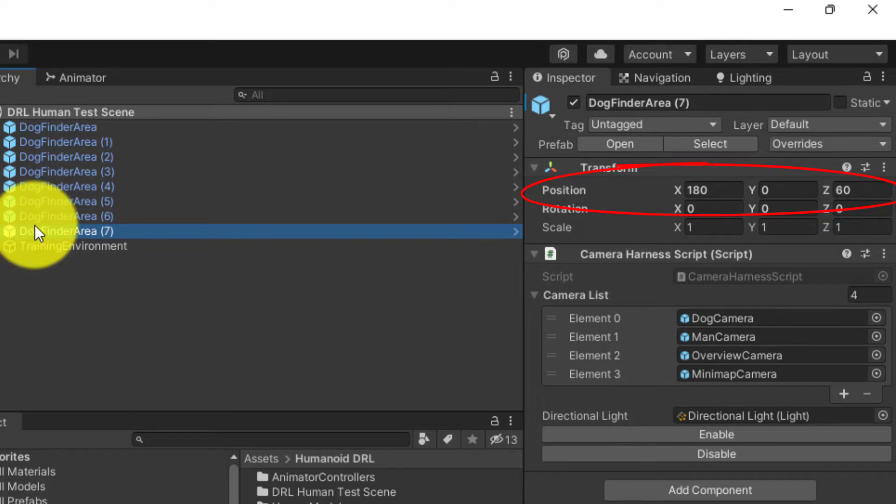
{"action": "mouse_move", "coordinate": [124, 334]}
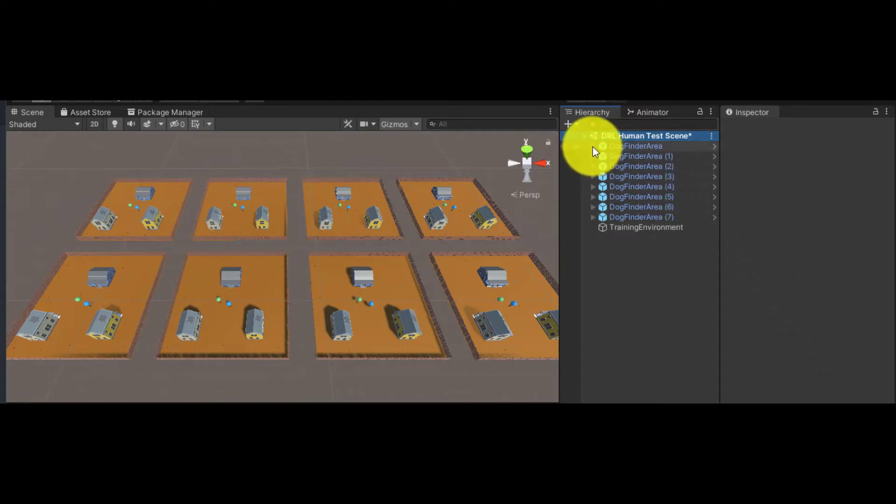
{"action": "left_click", "coordinate": [594, 146]}
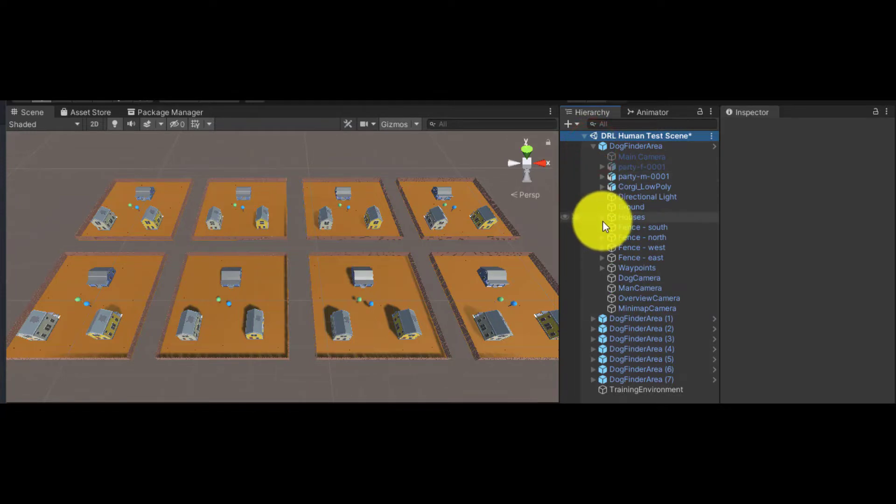
{"action": "left_click", "coordinate": [602, 216]}
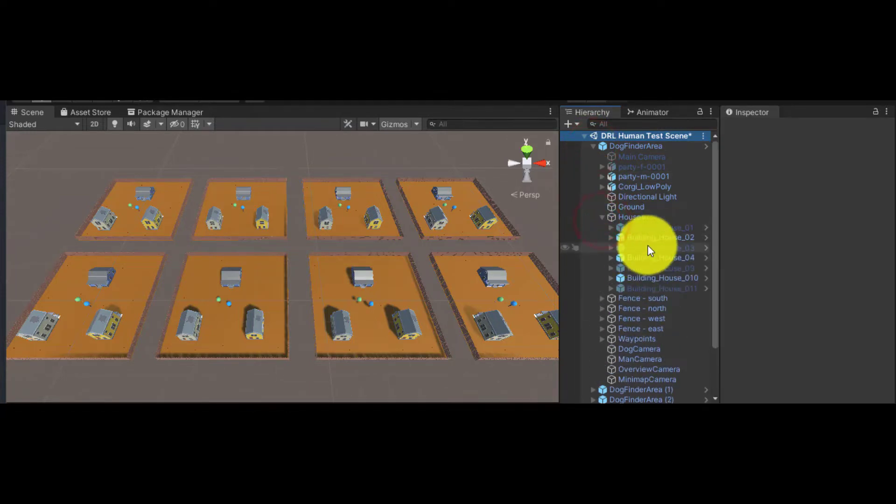
{"action": "left_click", "coordinate": [660, 248]}
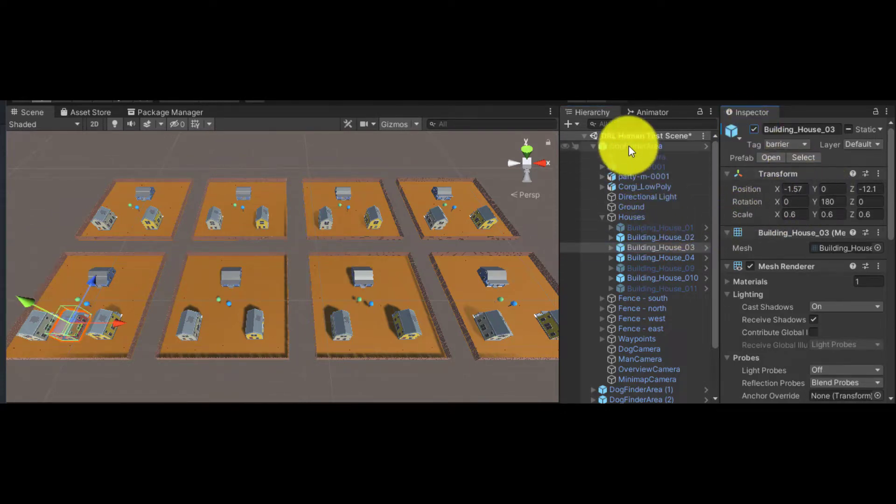
Apply all prefab overrides from the DogFinderArea root so every area gets the new house
{"action": "left_click", "coordinate": [635, 146]}
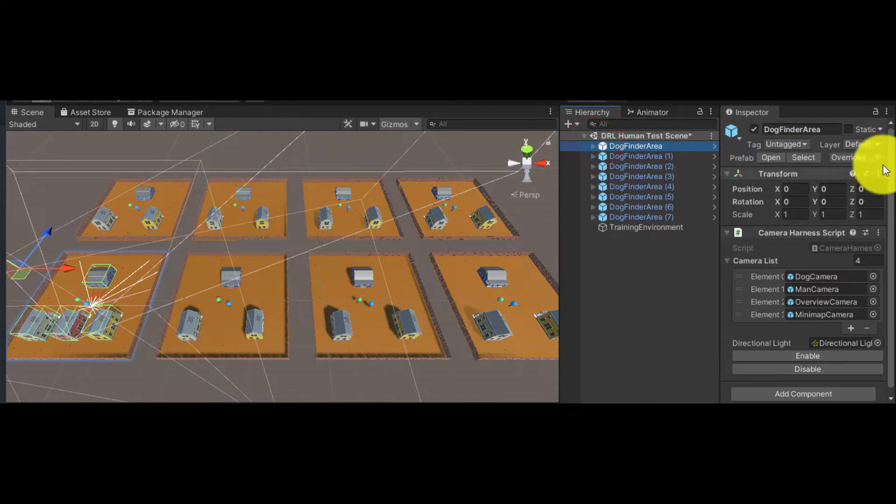
{"action": "left_click", "coordinate": [851, 157]}
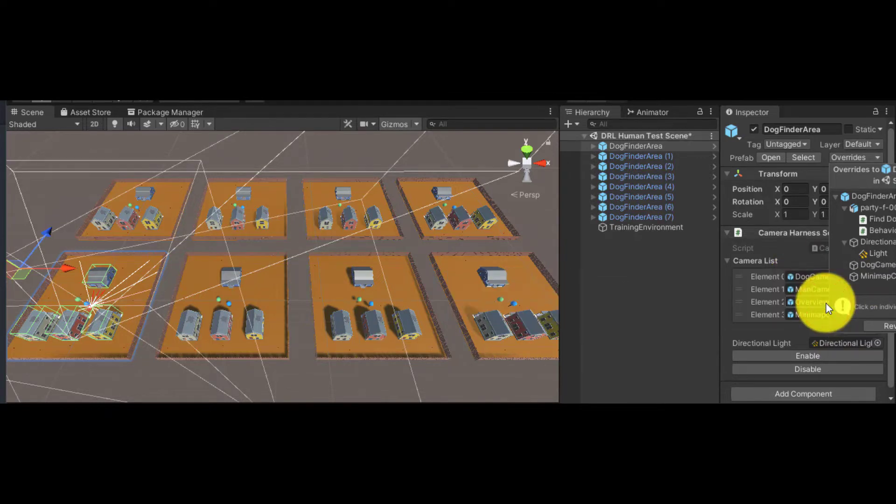
{"action": "left_click", "coordinate": [422, 31]}
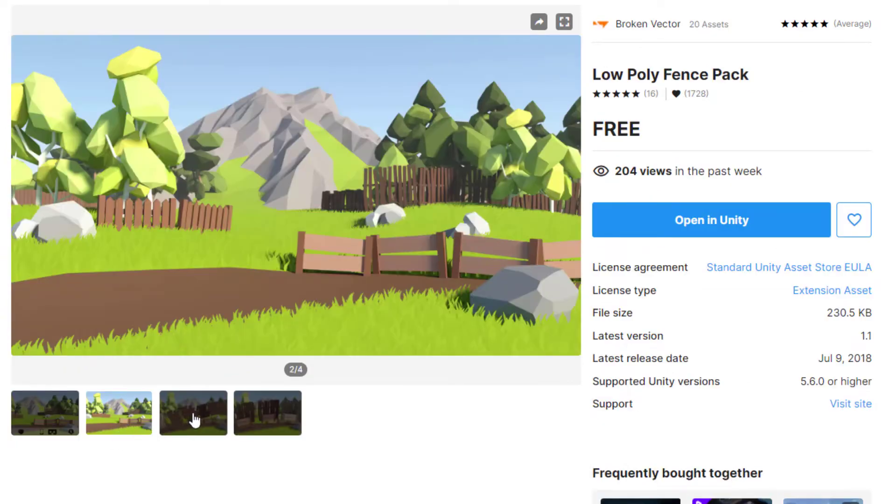
View another preview image of the Low Poly Fence Pack
{"action": "left_click", "coordinate": [192, 413]}
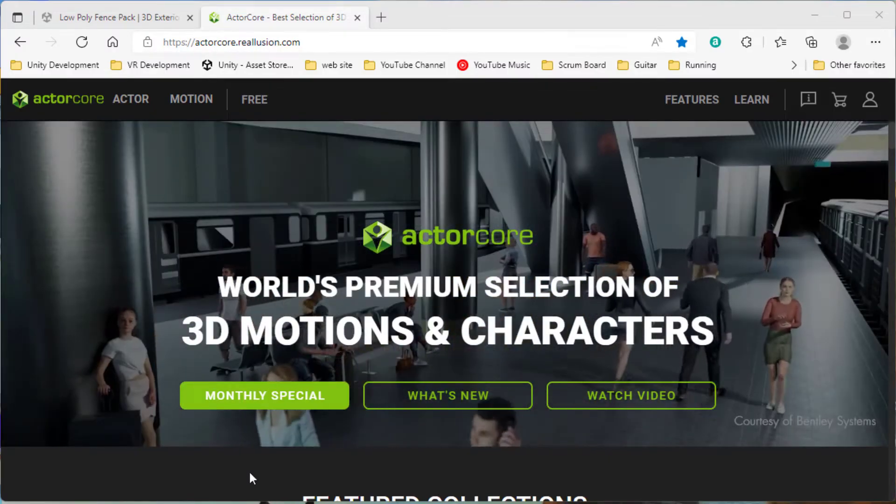
Open ActorCore's Monthly Special offers and let the promotional video play
{"action": "left_click", "coordinate": [263, 396]}
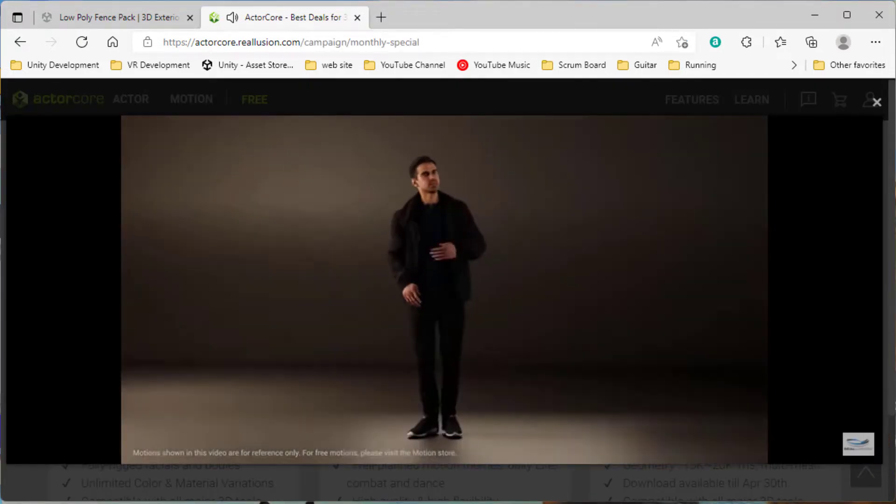
{"action": "left_click", "coordinate": [114, 16]}
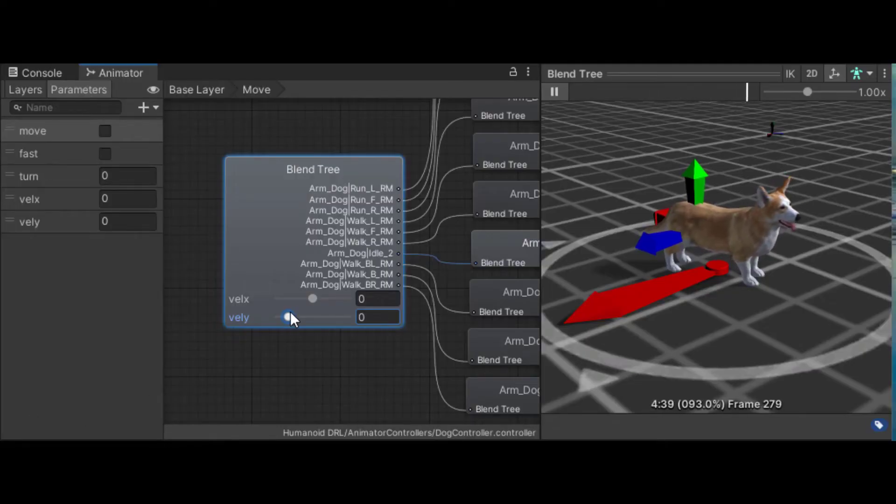
Drag the vely slider up to about 1.17 so the corgi preview walks forward
{"action": "left_click_drag", "start_coordinate": [288, 317], "coordinate": [302, 317]}
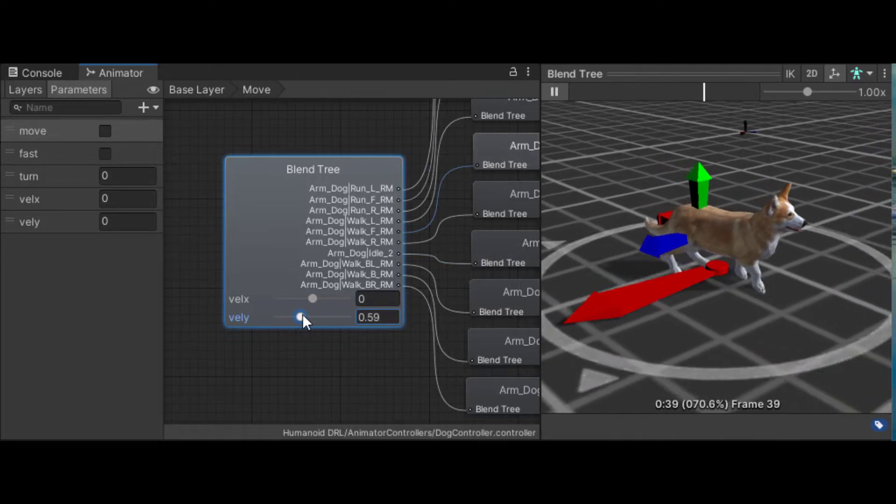
{"action": "left_click_drag", "start_coordinate": [300, 318], "coordinate": [313, 317]}
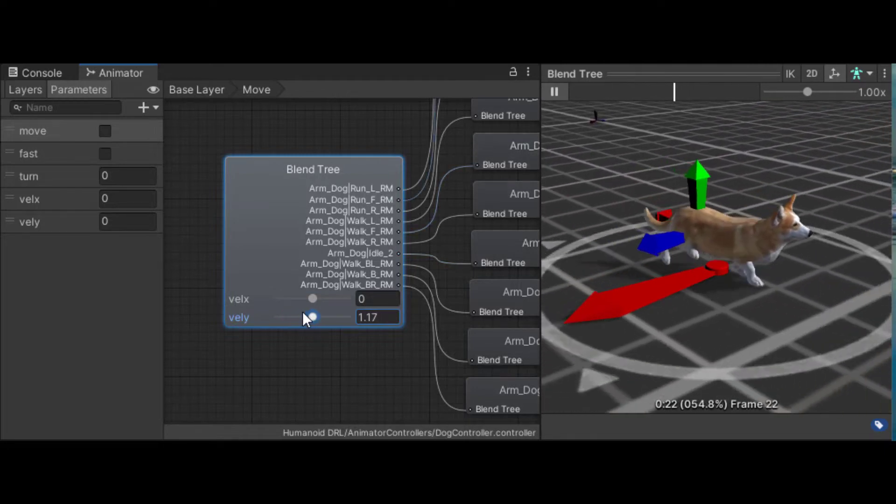
{"action": "left_click_drag", "start_coordinate": [311, 299], "coordinate": [320, 299]}
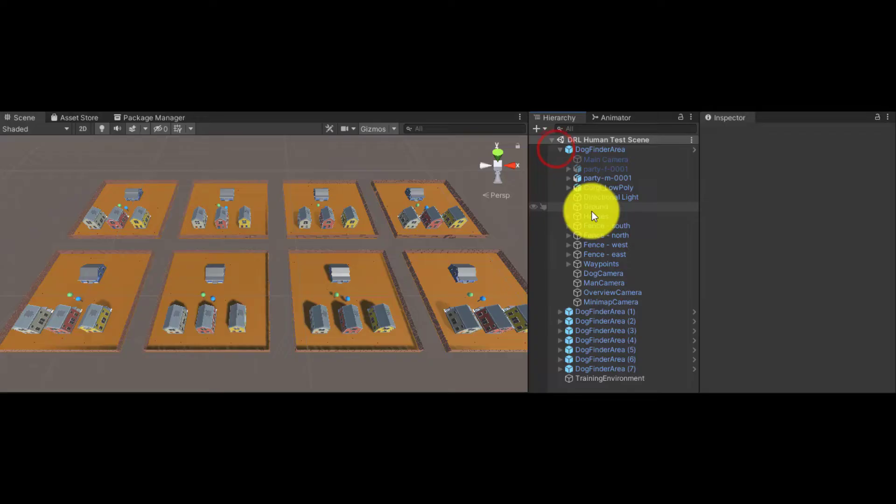
Apply the Houses override from the DogFinderArea root back to the prefab
{"action": "left_click", "coordinate": [596, 215]}
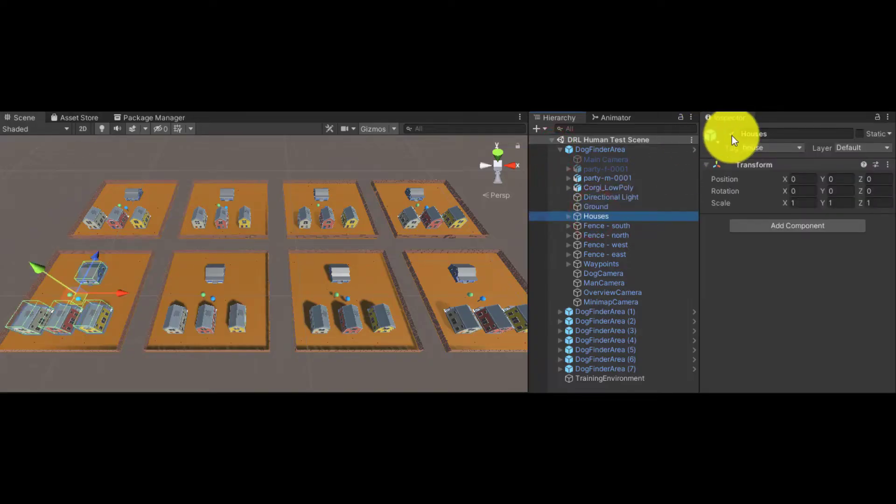
{"action": "left_click", "coordinate": [600, 150]}
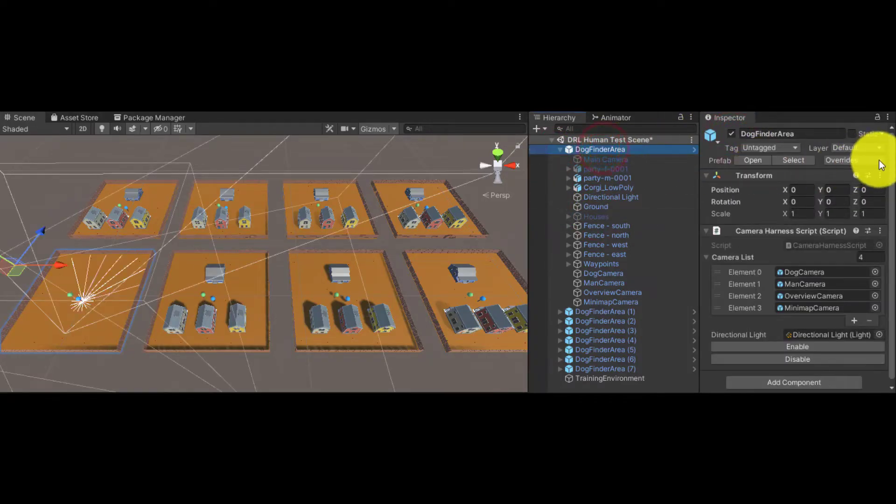
{"action": "left_click", "coordinate": [852, 160]}
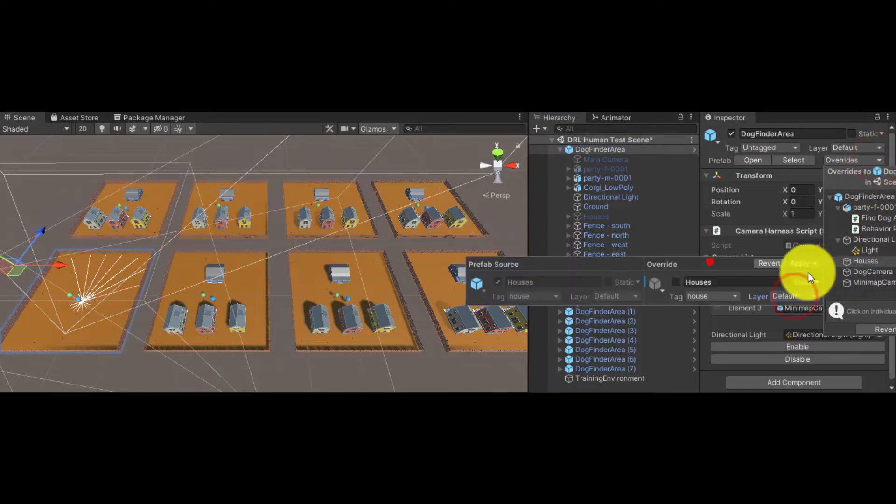
{"action": "left_click", "coordinate": [801, 264]}
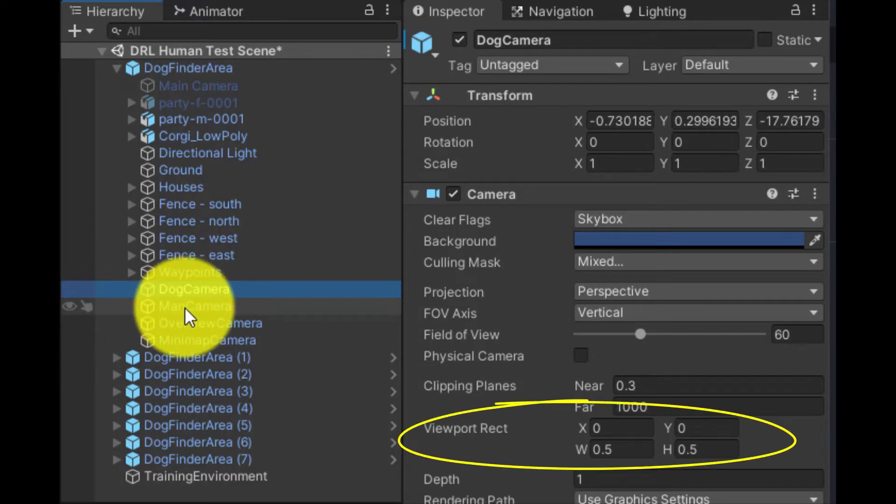
{"action": "left_click", "coordinate": [195, 306]}
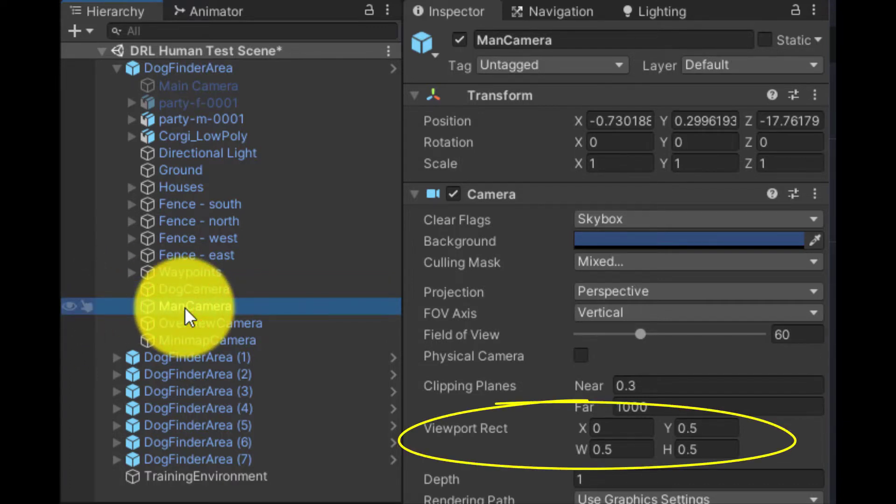
{"action": "left_click", "coordinate": [210, 323]}
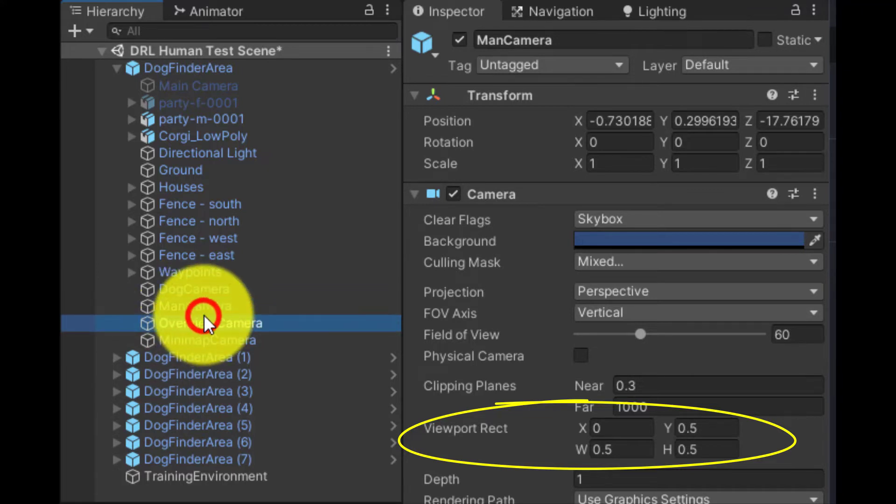
{"action": "left_click", "coordinate": [210, 323]}
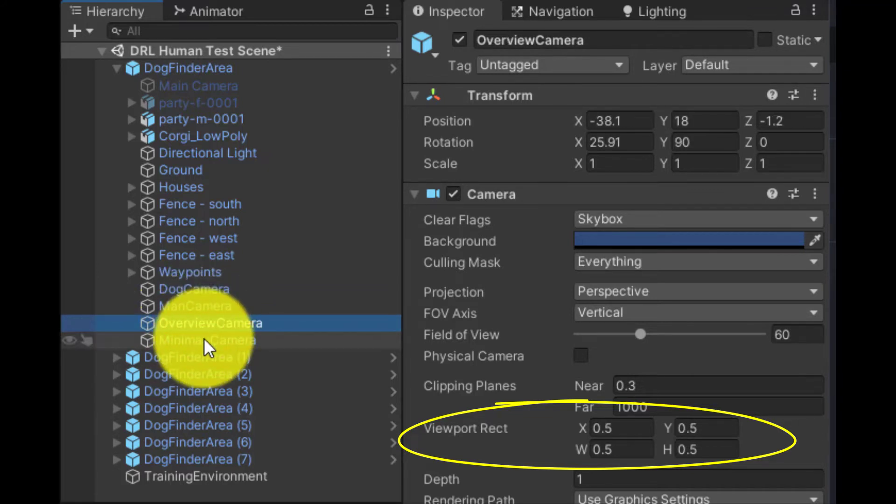
{"action": "left_click", "coordinate": [206, 340]}
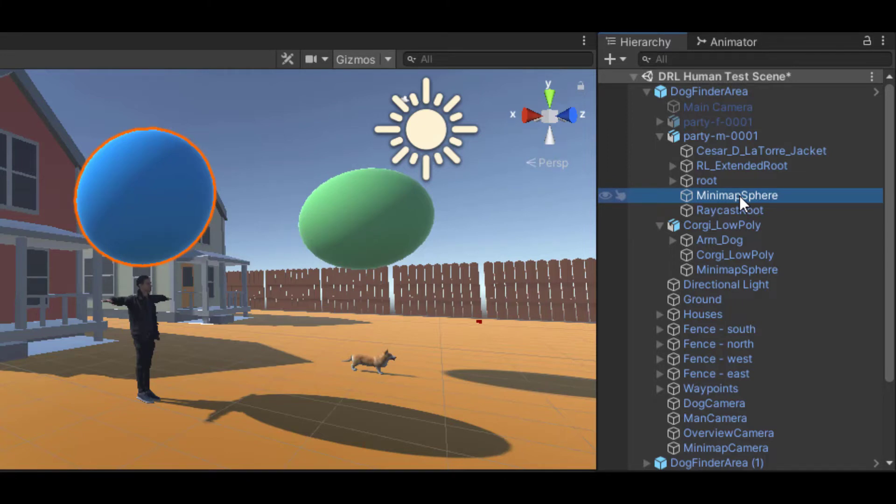
Set party-m-0001's MinimapSphere to layer 6: Minimap, then reselect DogCamera
{"action": "left_click", "coordinate": [738, 269]}
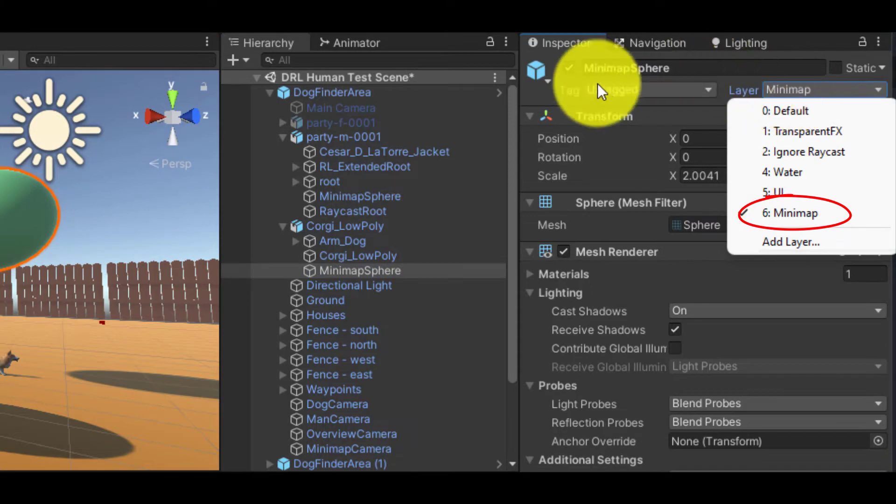
{"action": "left_click", "coordinate": [359, 196]}
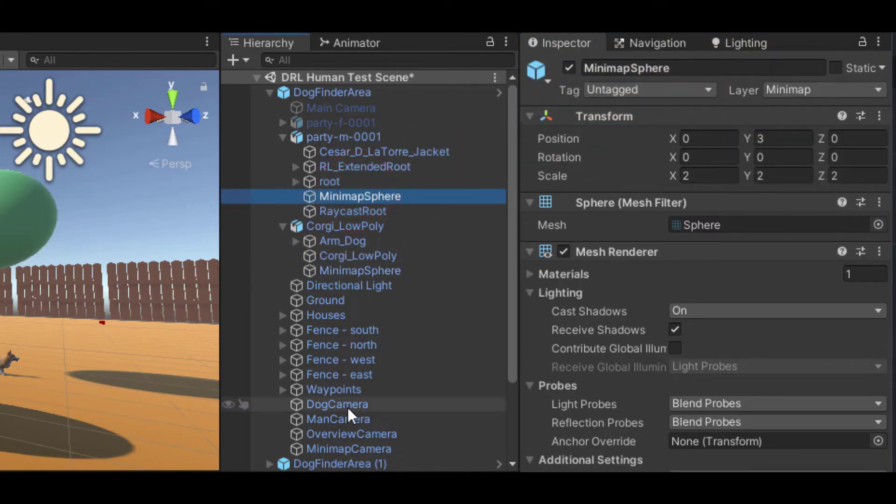
{"action": "left_click", "coordinate": [337, 404]}
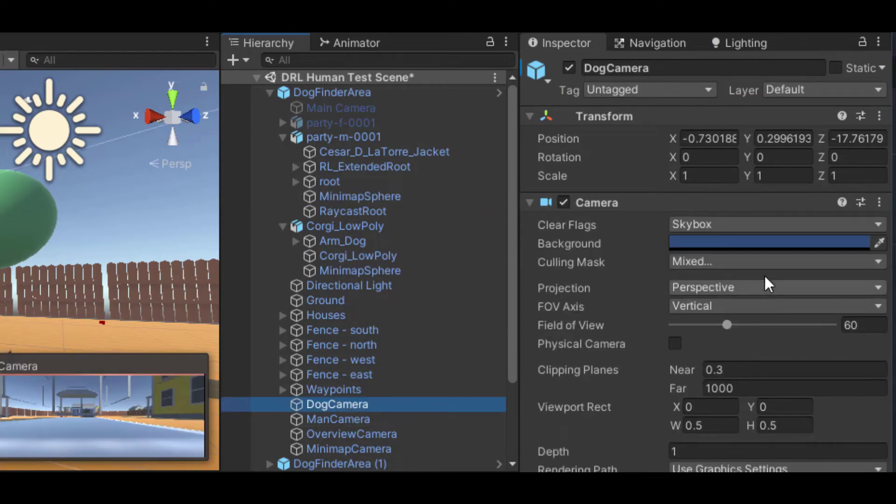
{"action": "left_click", "coordinate": [775, 262]}
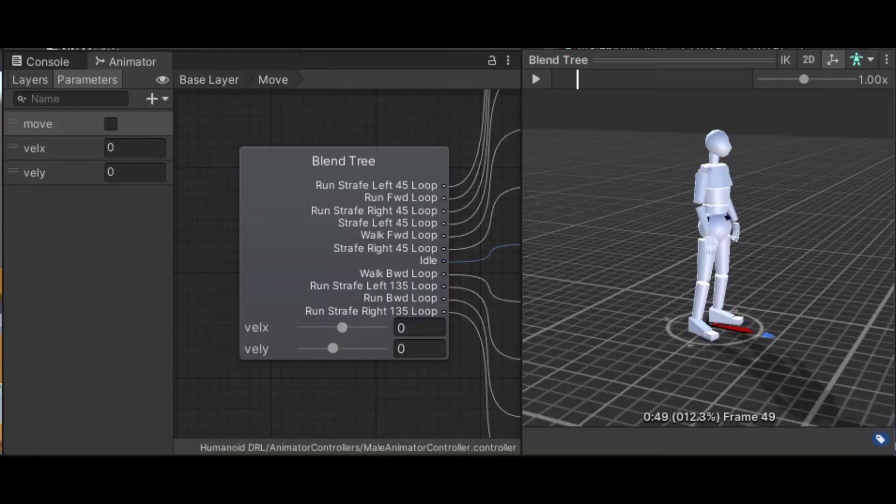
Play the Move blend tree preview and raise velx/vely to blend into walking
{"action": "left_click", "coordinate": [536, 78]}
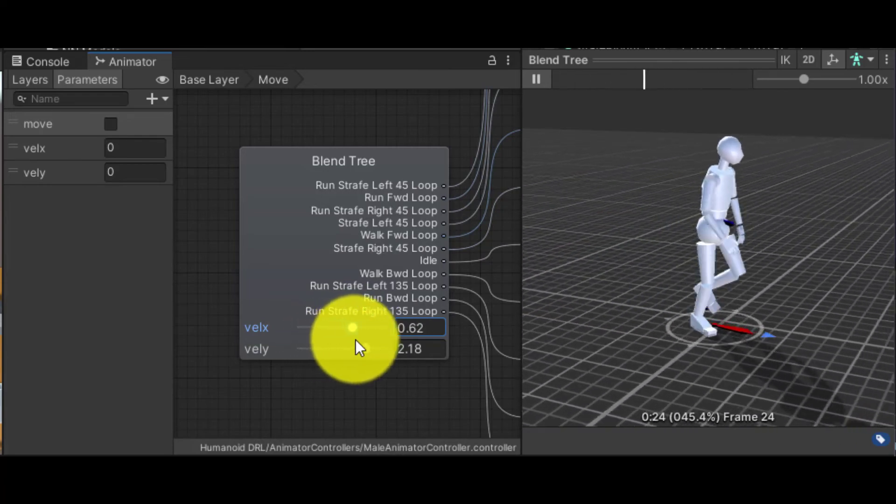
{"action": "left_click_drag", "start_coordinate": [352, 328], "coordinate": [372, 327]}
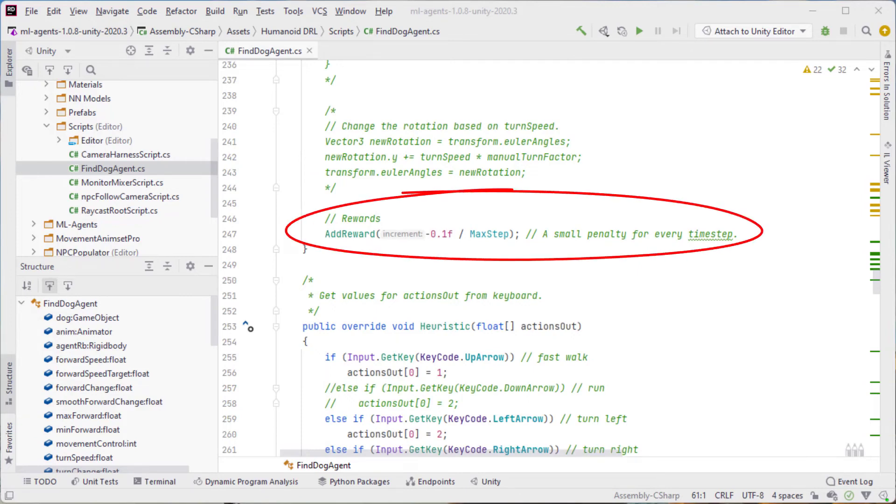
Scroll FindDogAgent.cs down to the barrier-collision AddReward penalties
{"action": "scroll", "scroll_direction": "down", "scroll_amount": 3}
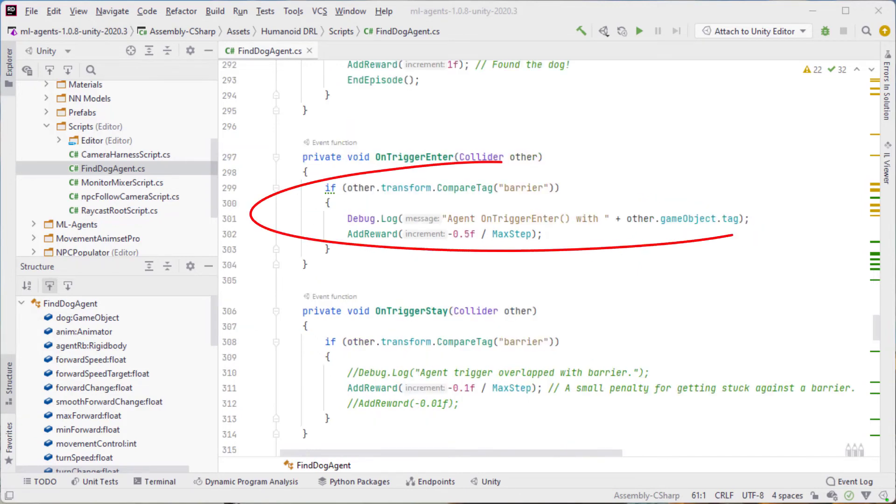